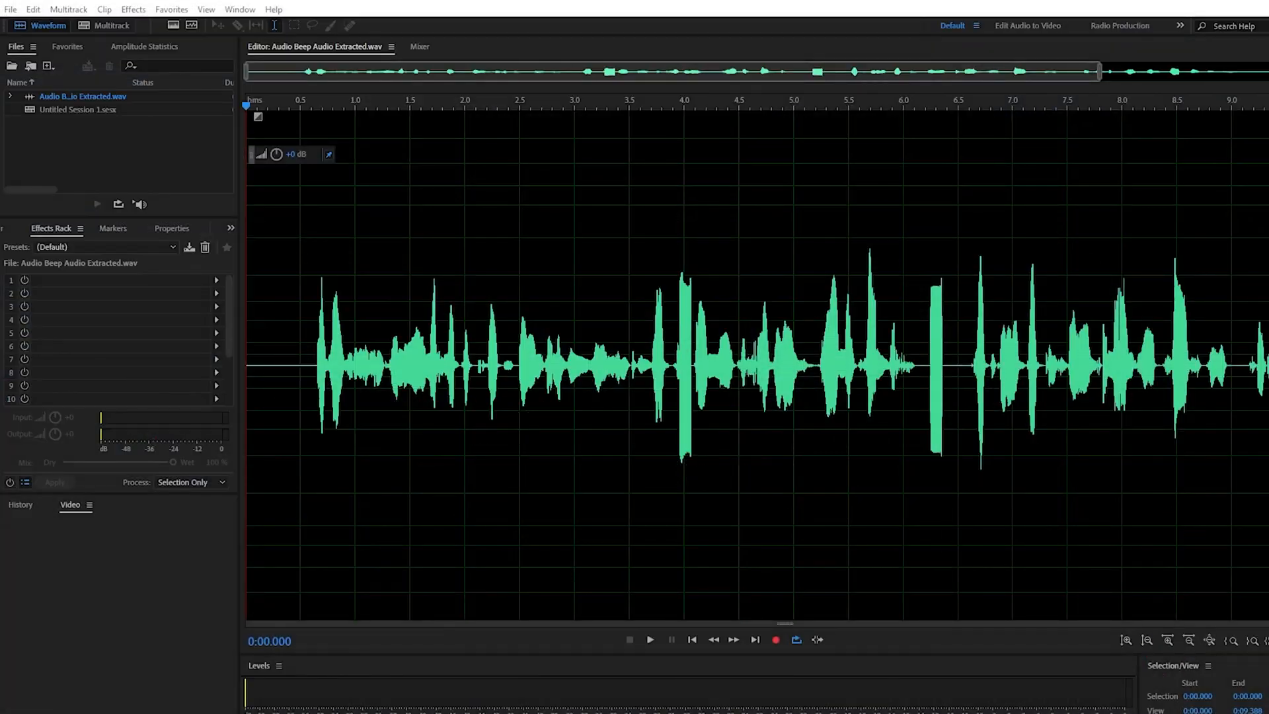
{"action": "mouse_move", "coordinate": [476, 341]}
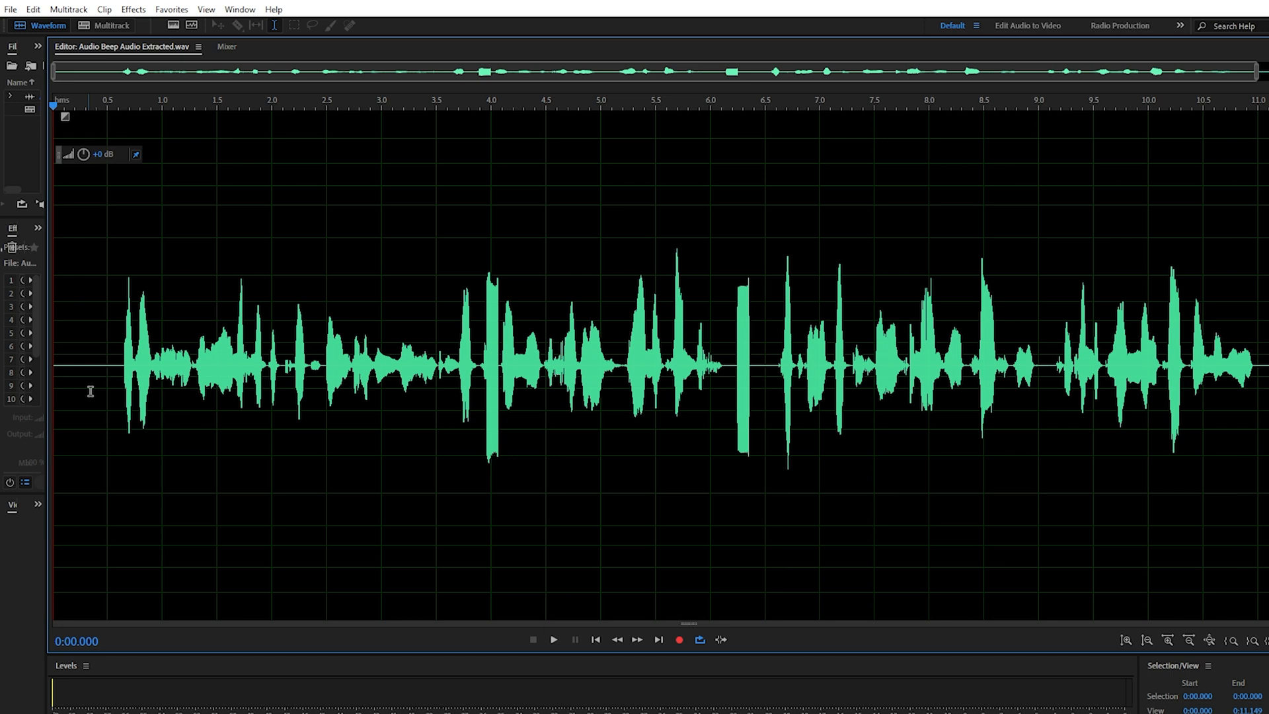
{"action": "mouse_move", "coordinate": [176, 34]}
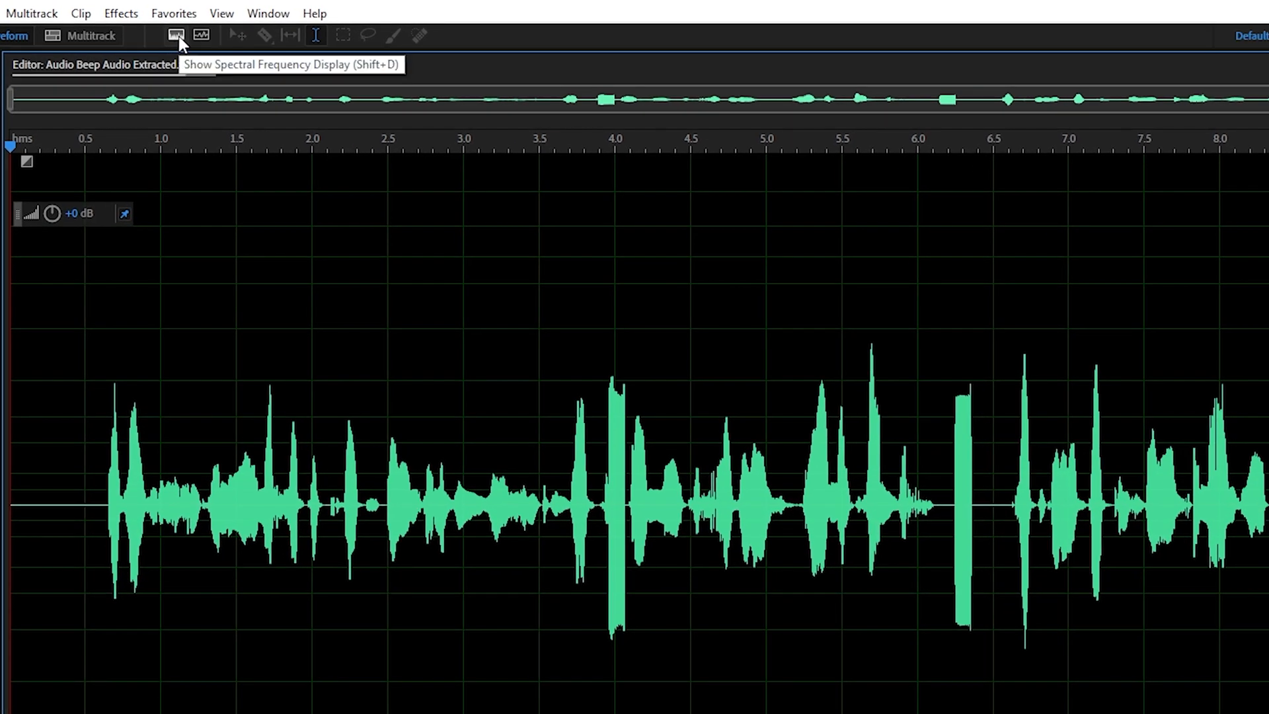
Step: Switch the dialogue clip to the spectral frequency display via the View menu
{"action": "left_click", "coordinate": [176, 34]}
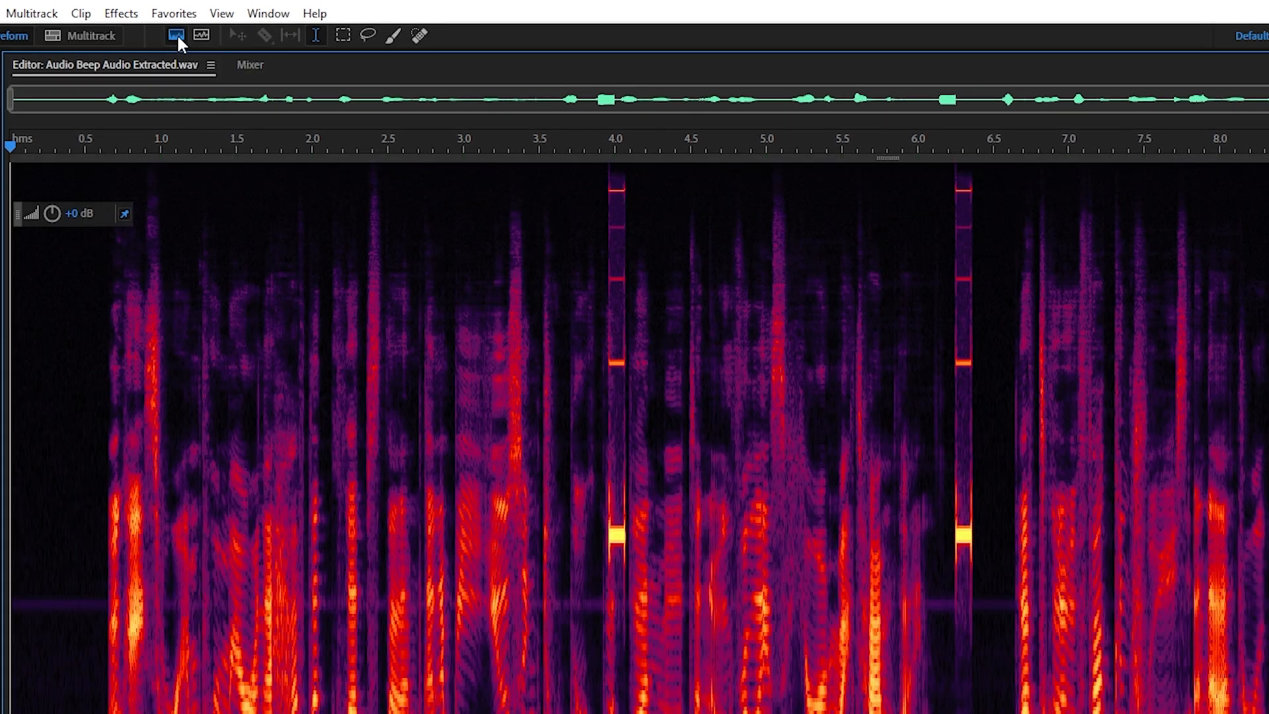
{"action": "left_click", "coordinate": [220, 14]}
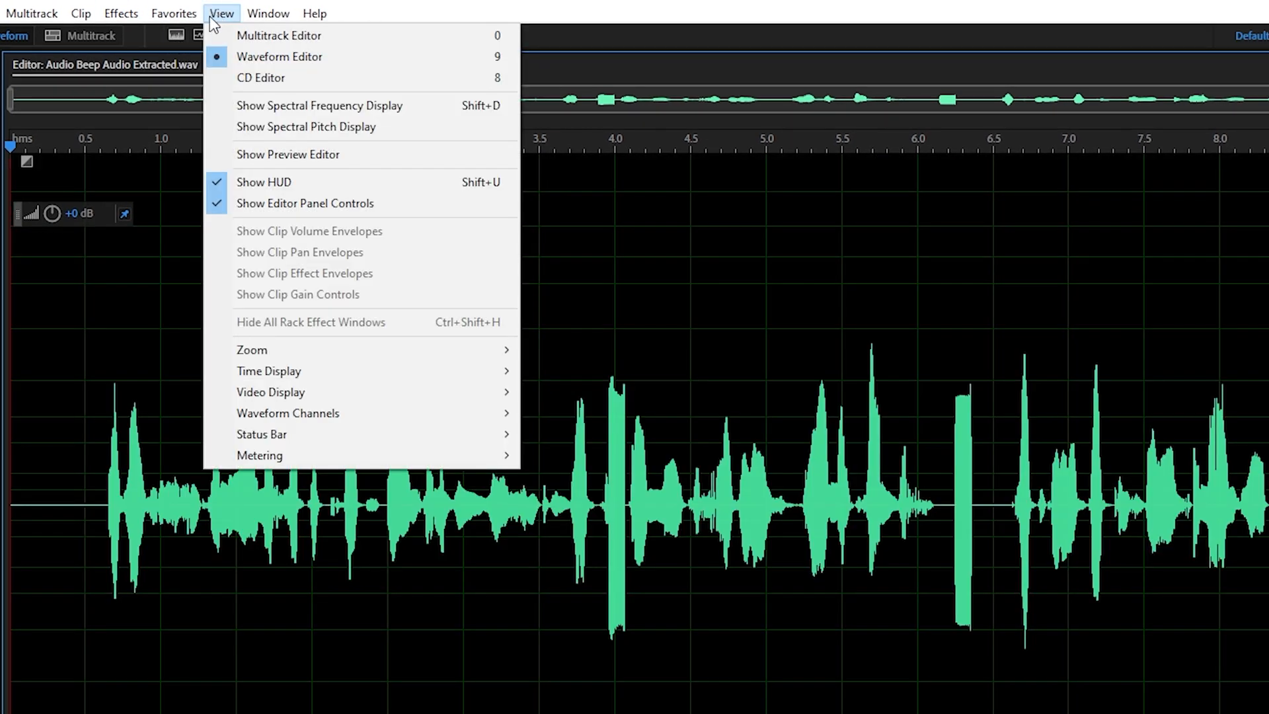
{"action": "mouse_move", "coordinate": [320, 105]}
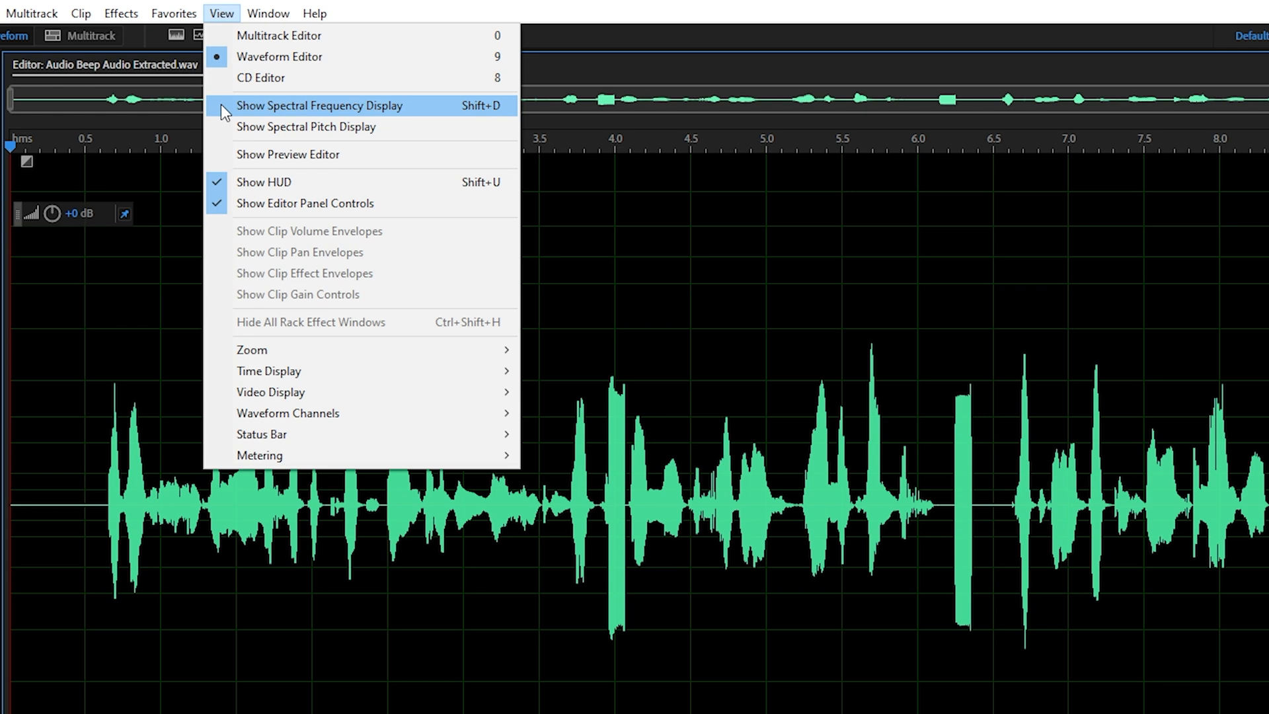
{"action": "left_click", "coordinate": [319, 106]}
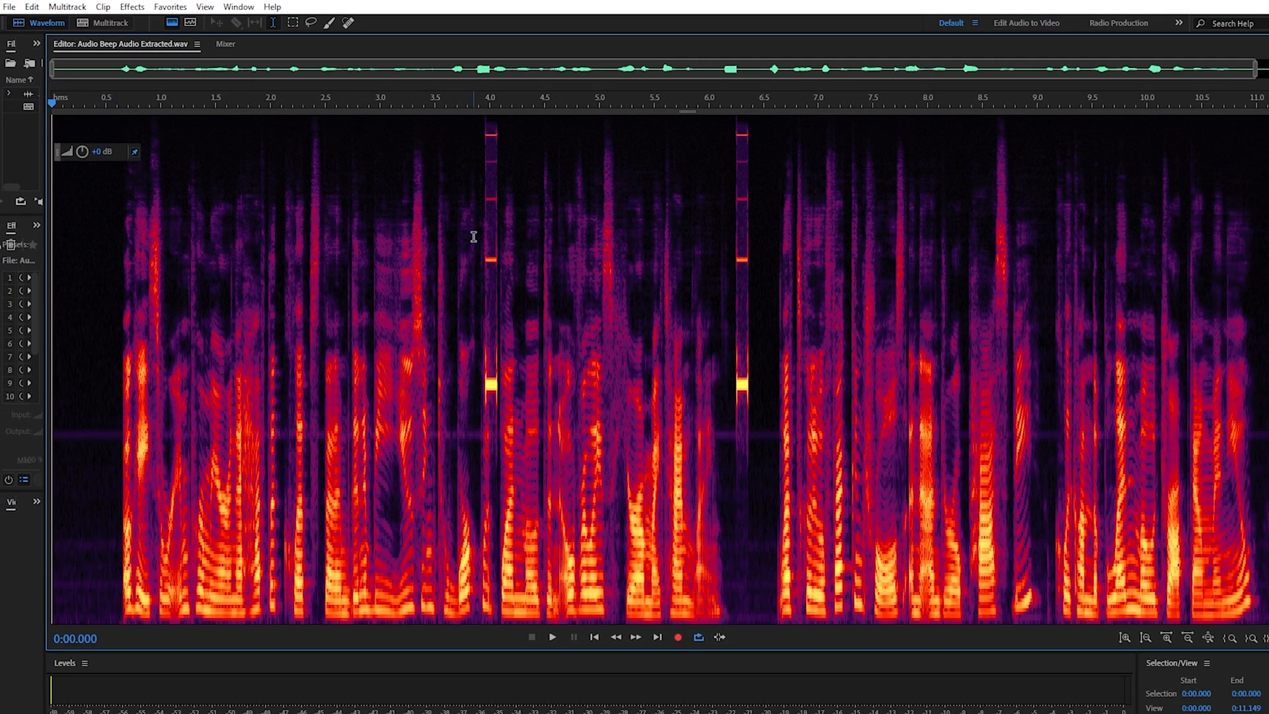
{"action": "mouse_move", "coordinate": [301, 264]}
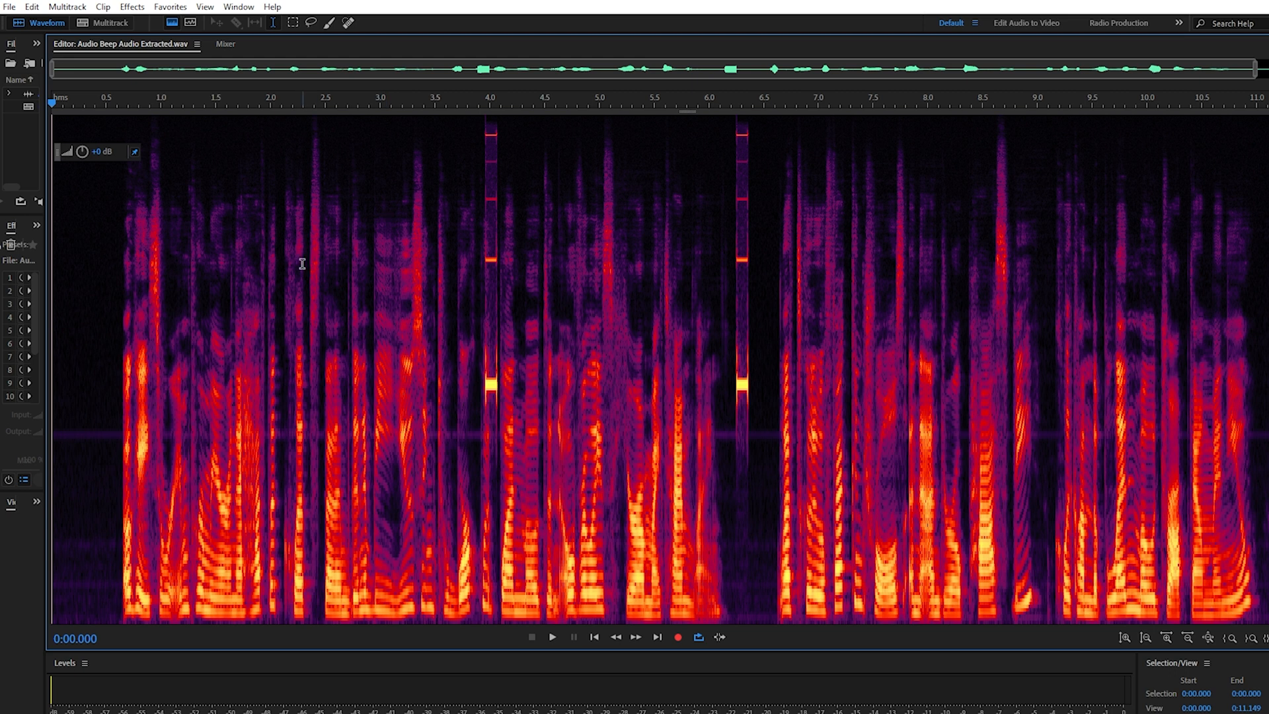
Step: Place the playhead just before the second beep near 6.3 seconds and zoom in on it
{"action": "left_click", "coordinate": [552, 636]}
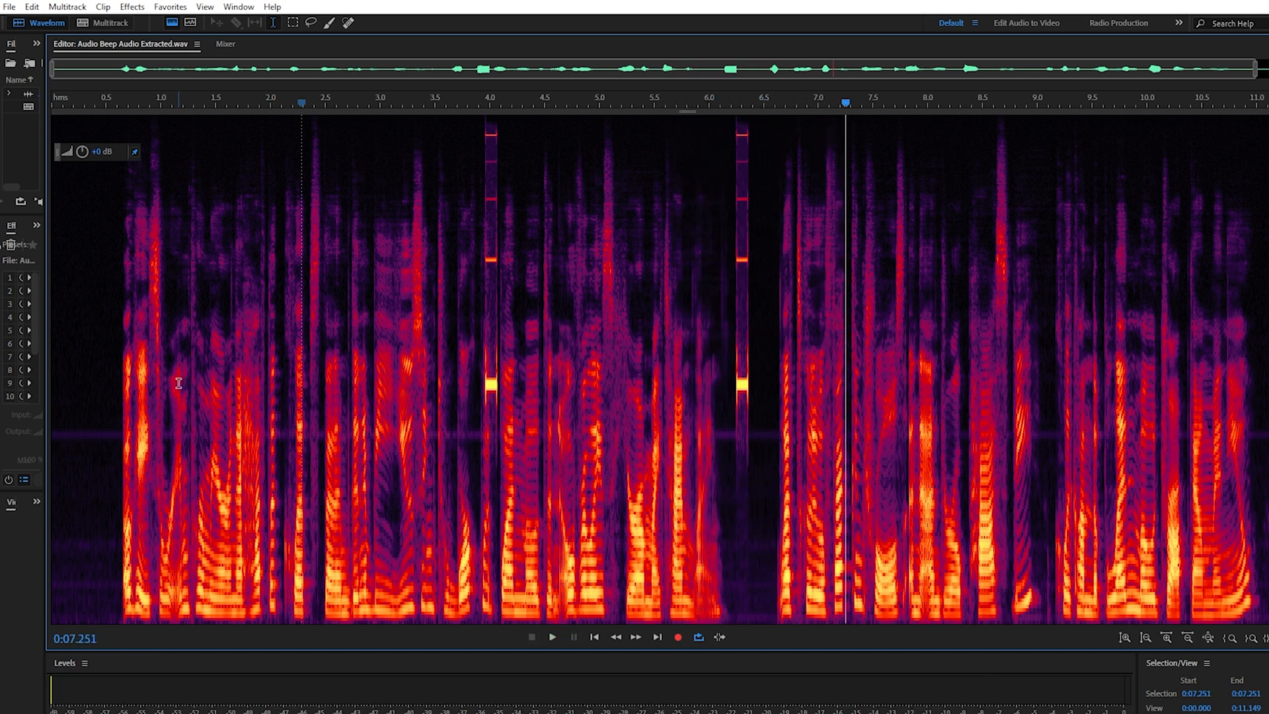
{"action": "mouse_move", "coordinate": [185, 387]}
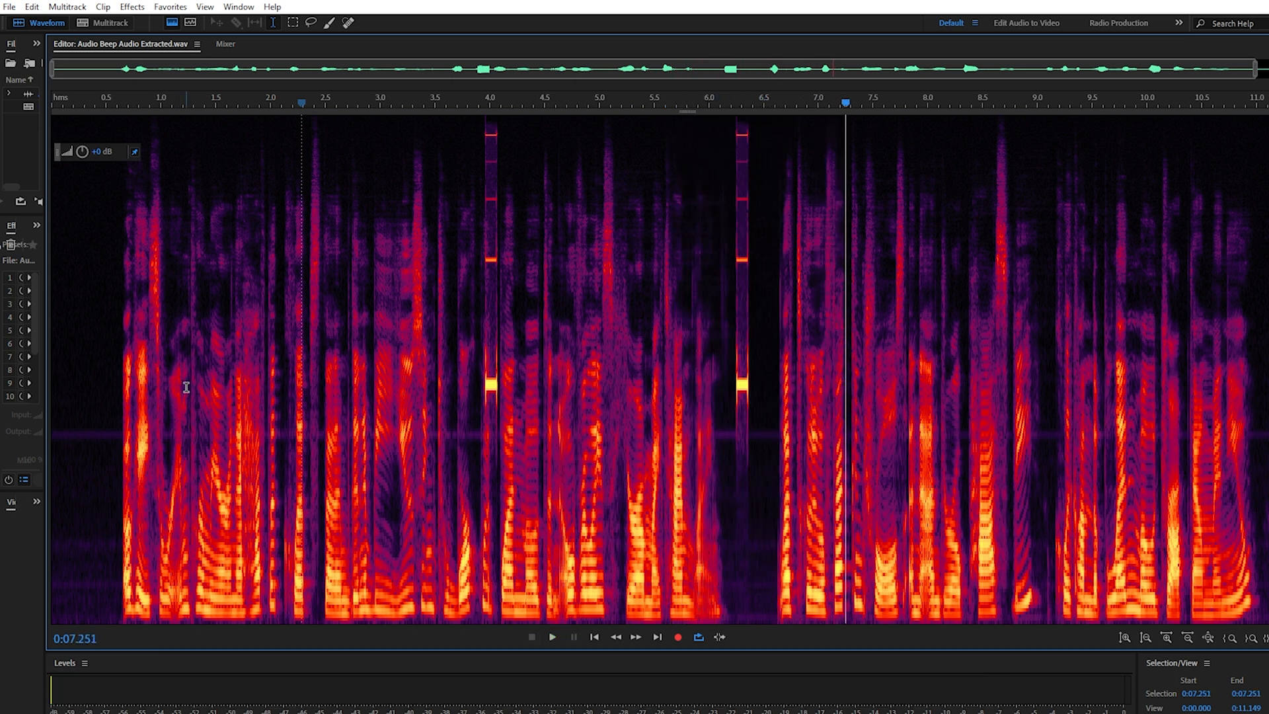
{"action": "left_click", "coordinate": [474, 360]}
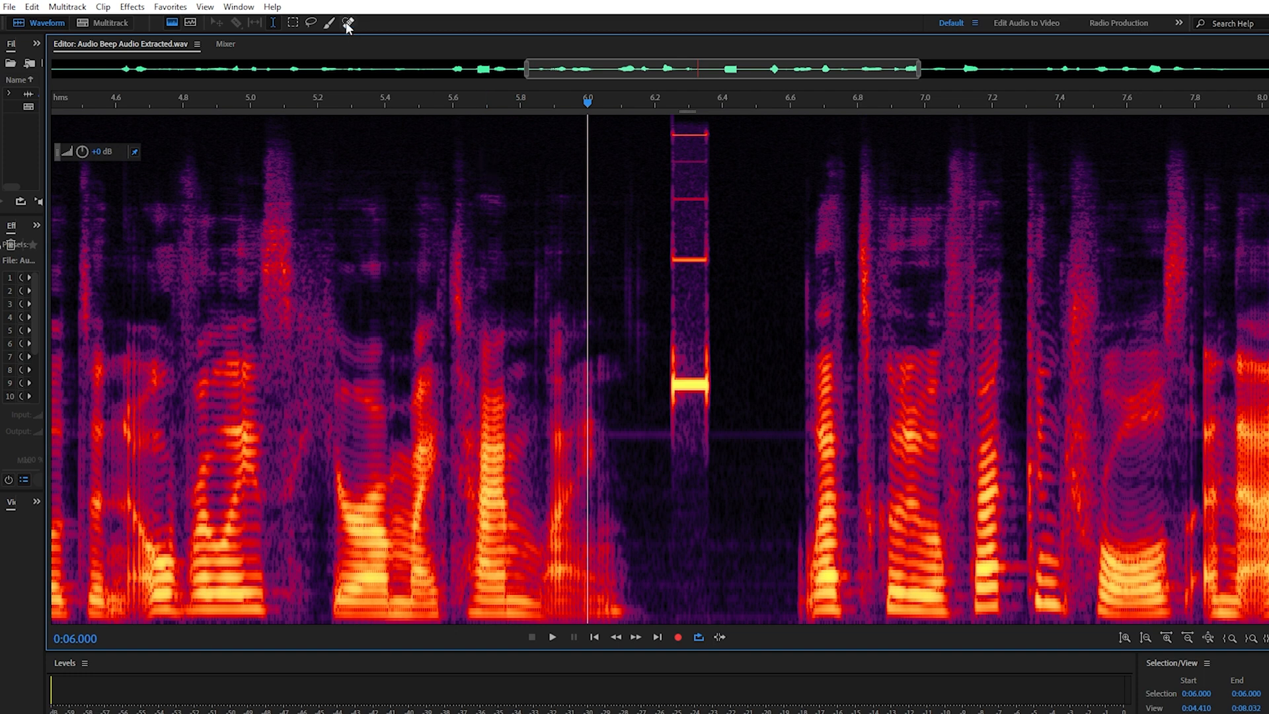
Step: Paint out the 6.3-second beep with the Spot Healing Brush and play back the result
{"action": "left_click", "coordinate": [347, 23]}
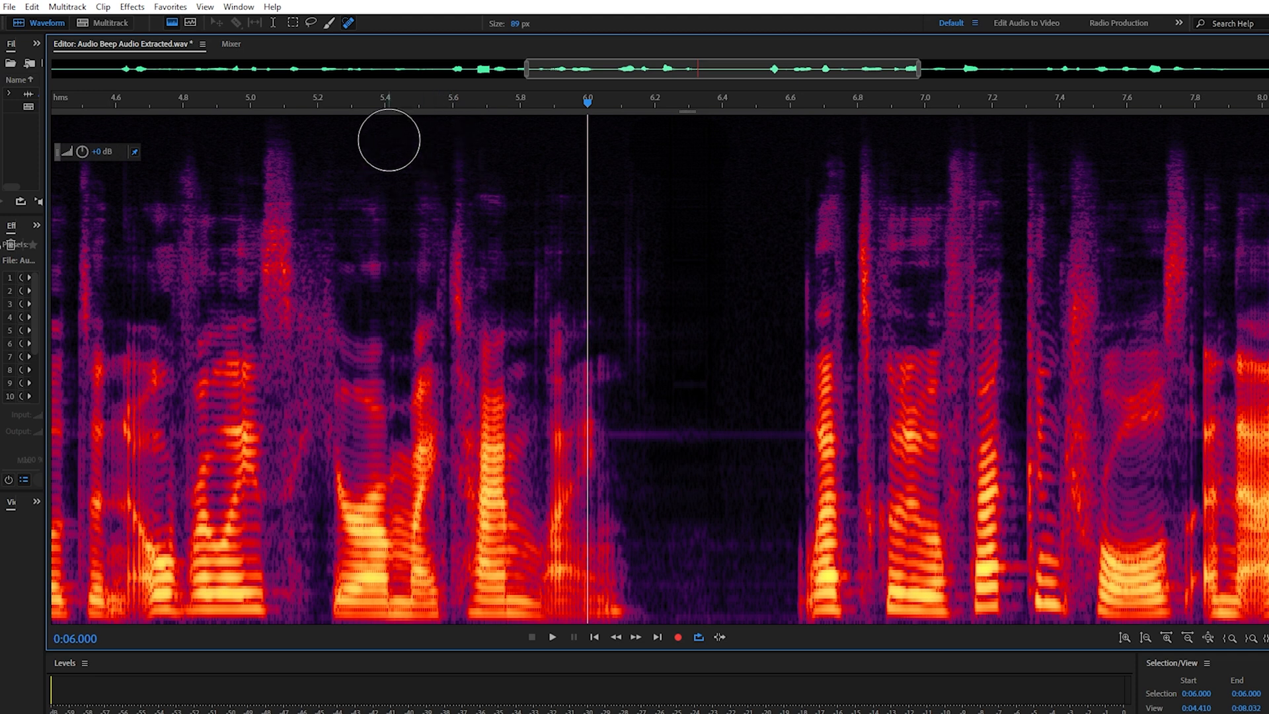
{"action": "mouse_move", "coordinate": [359, 105]}
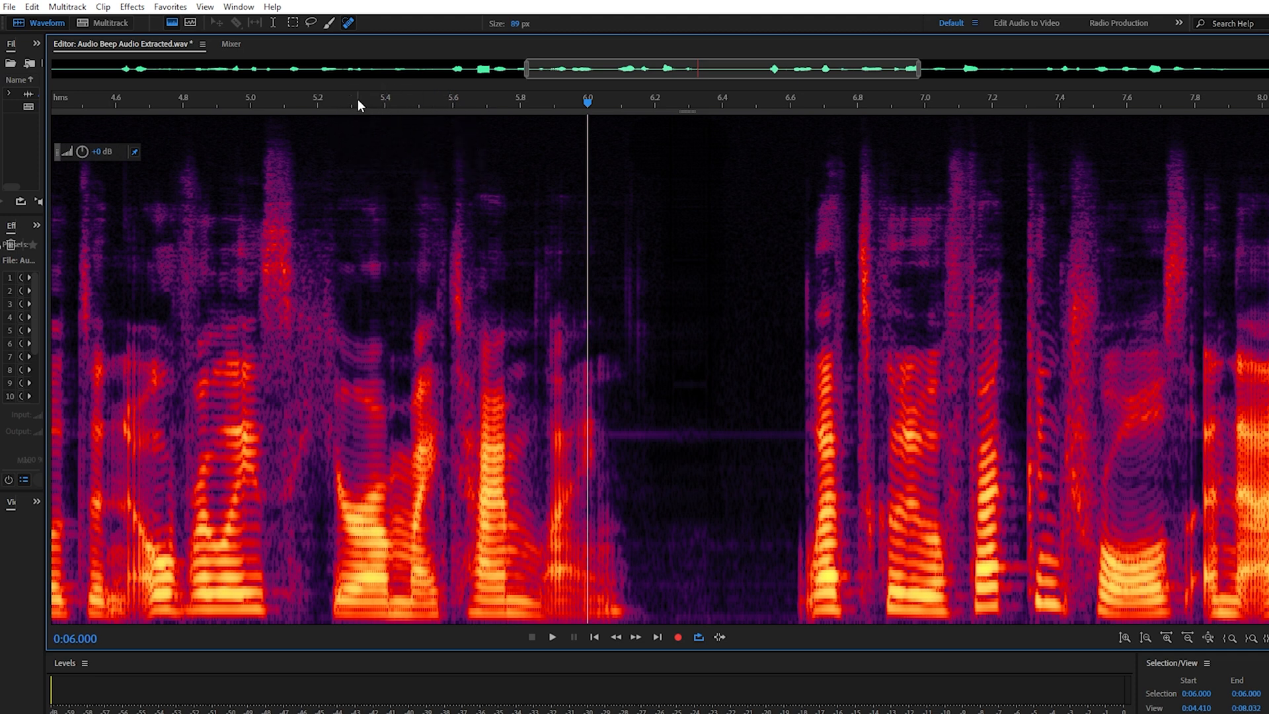
{"action": "left_click", "coordinate": [553, 637]}
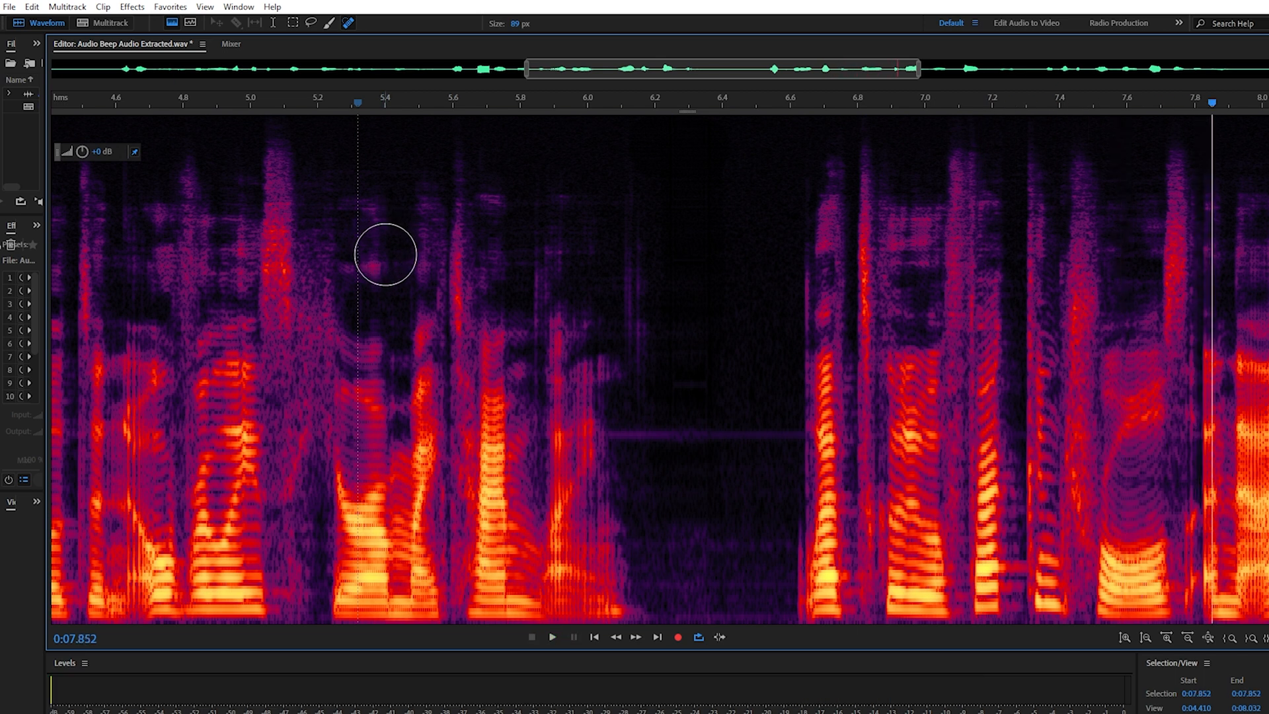
{"action": "mouse_move", "coordinate": [388, 259]}
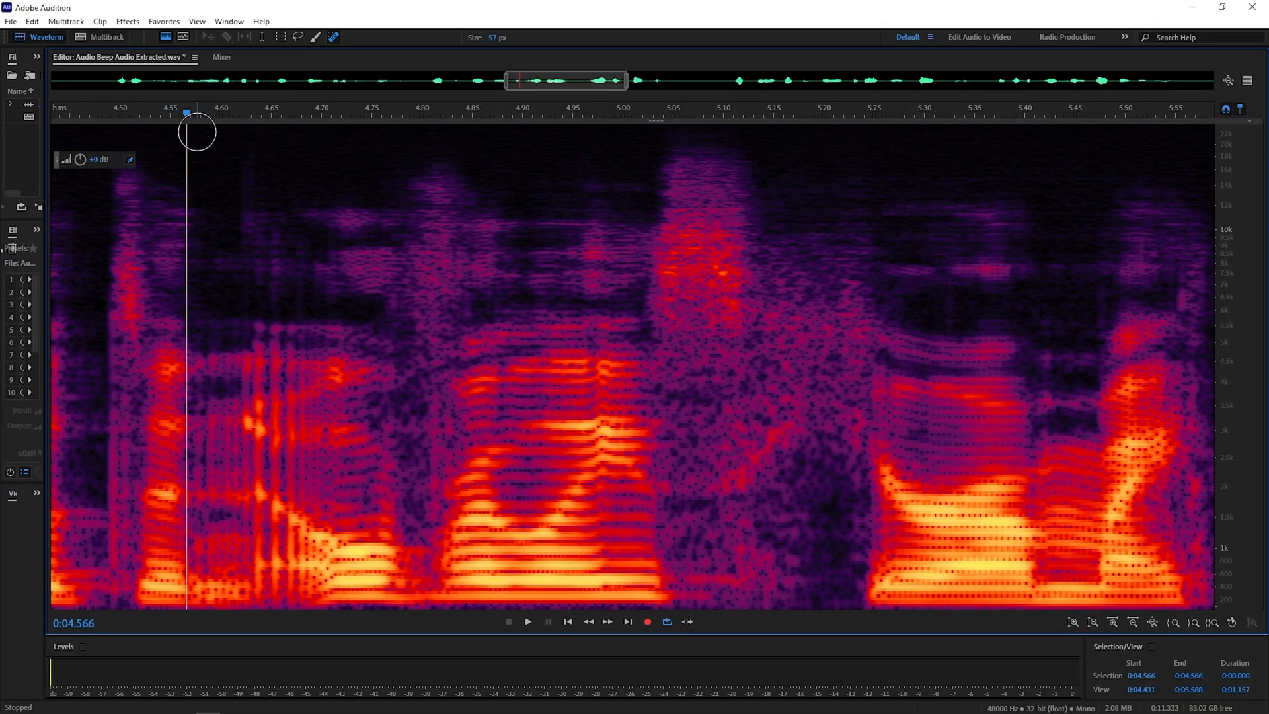
Step: Play the dialogue from about 4.57 seconds to check the speech around the healed region
{"action": "left_click", "coordinate": [527, 621]}
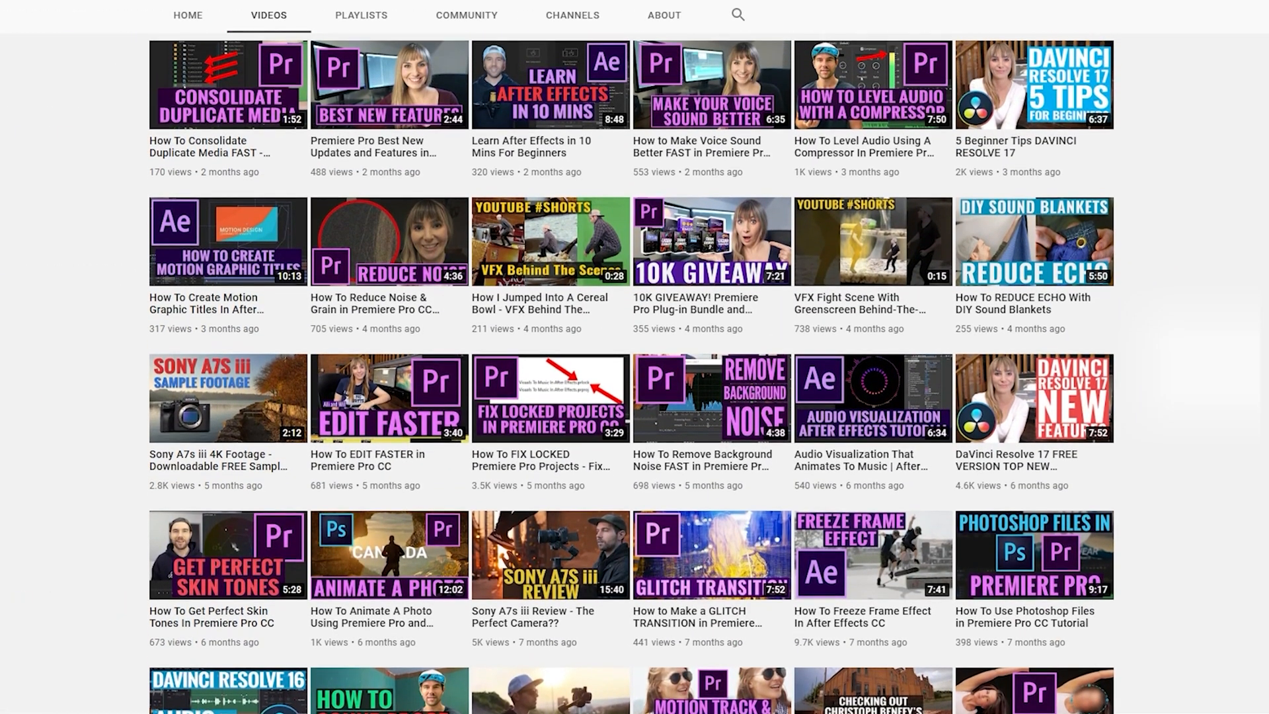
{"action": "scroll", "scroll_direction": "up", "scroll_amount": 3}
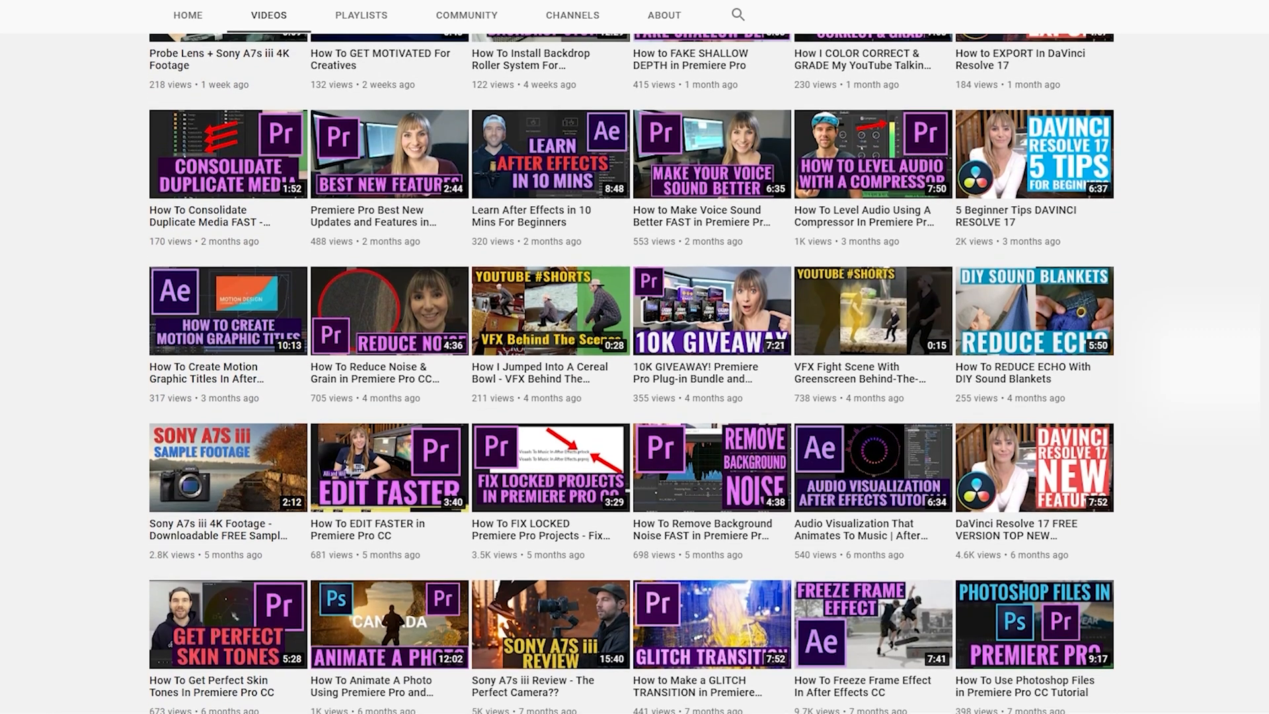
{"action": "scroll", "scroll_direction": "up", "scroll_amount": 3}
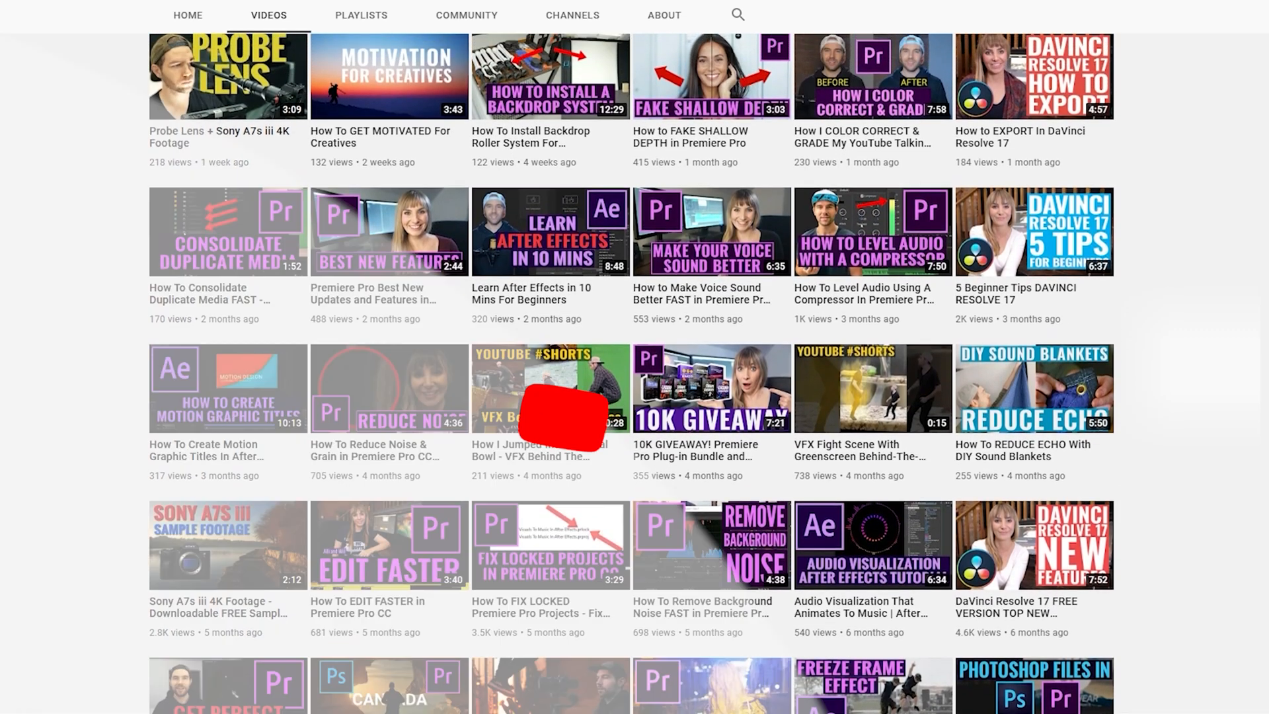